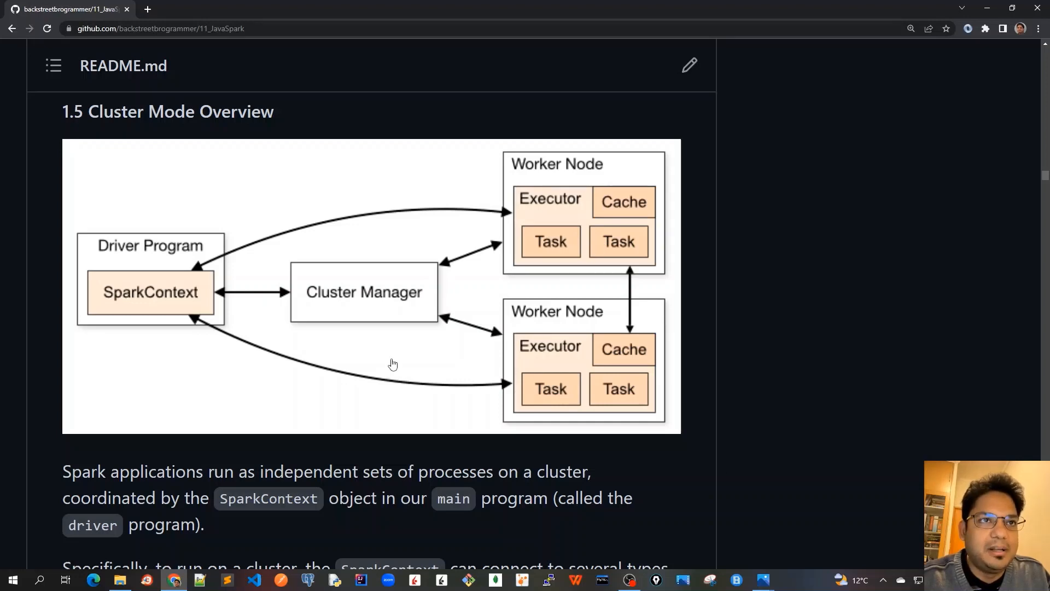
mouse_move(504, 306)
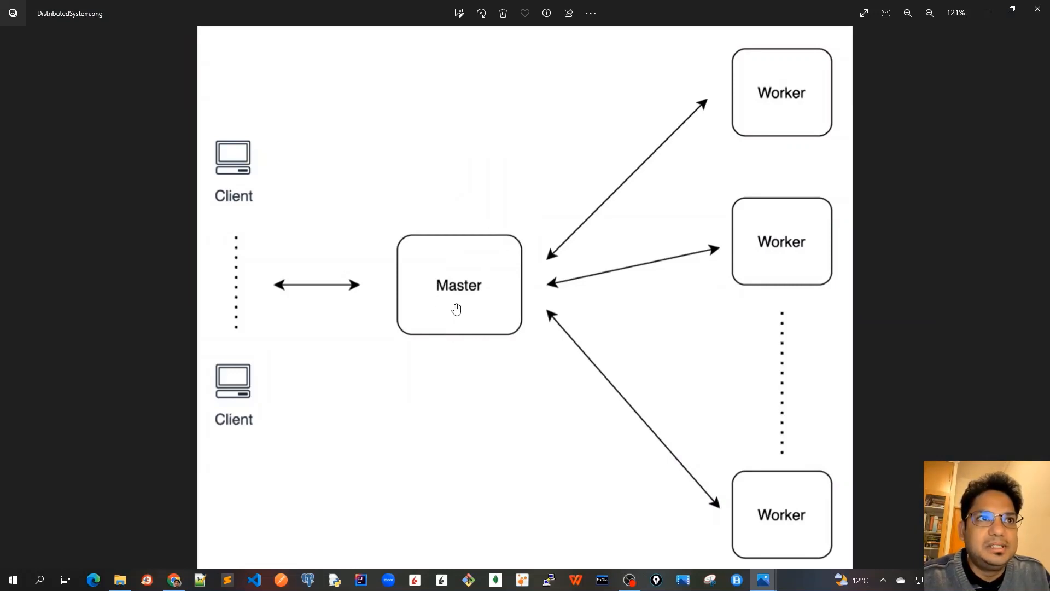
mouse_move(483, 297)
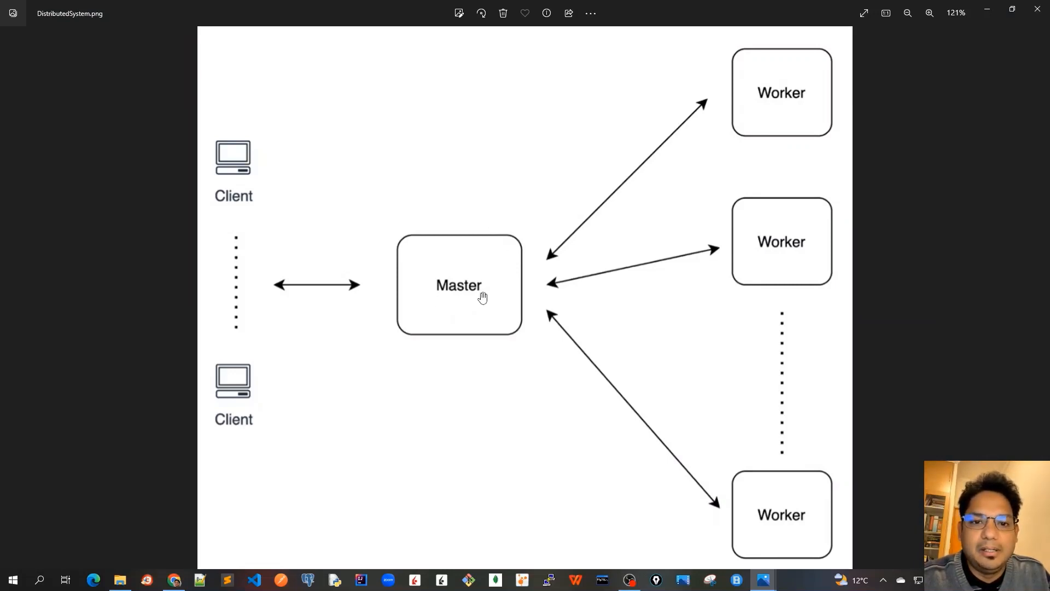
mouse_move(446, 273)
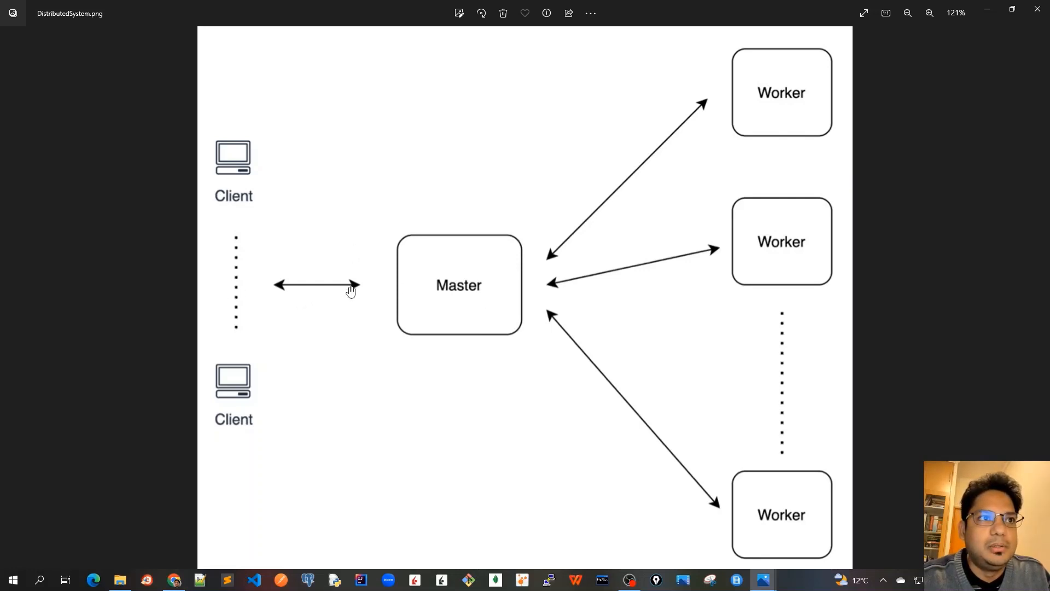
mouse_move(471, 302)
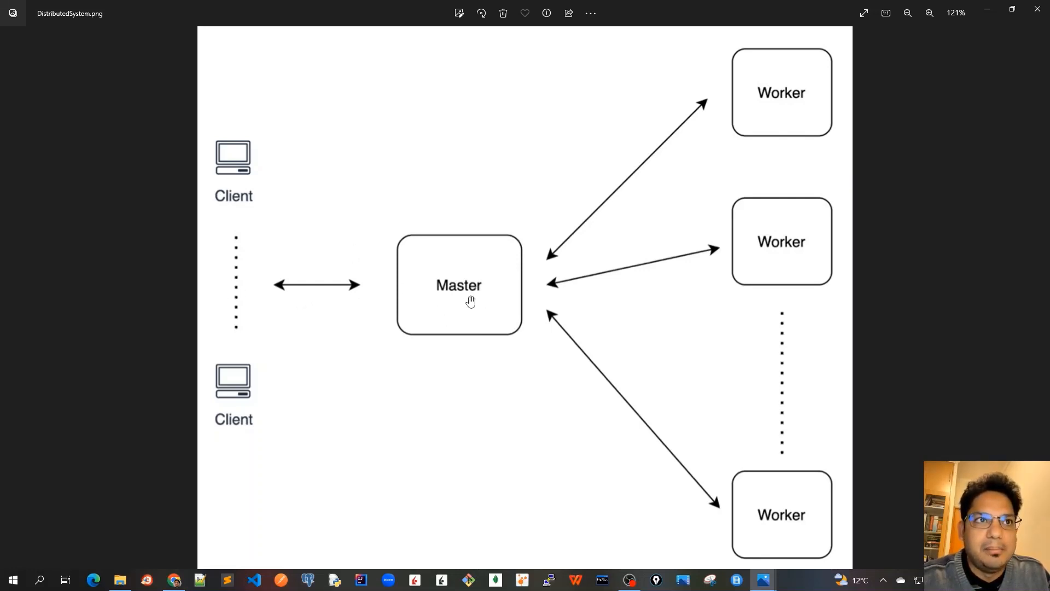
mouse_move(488, 298)
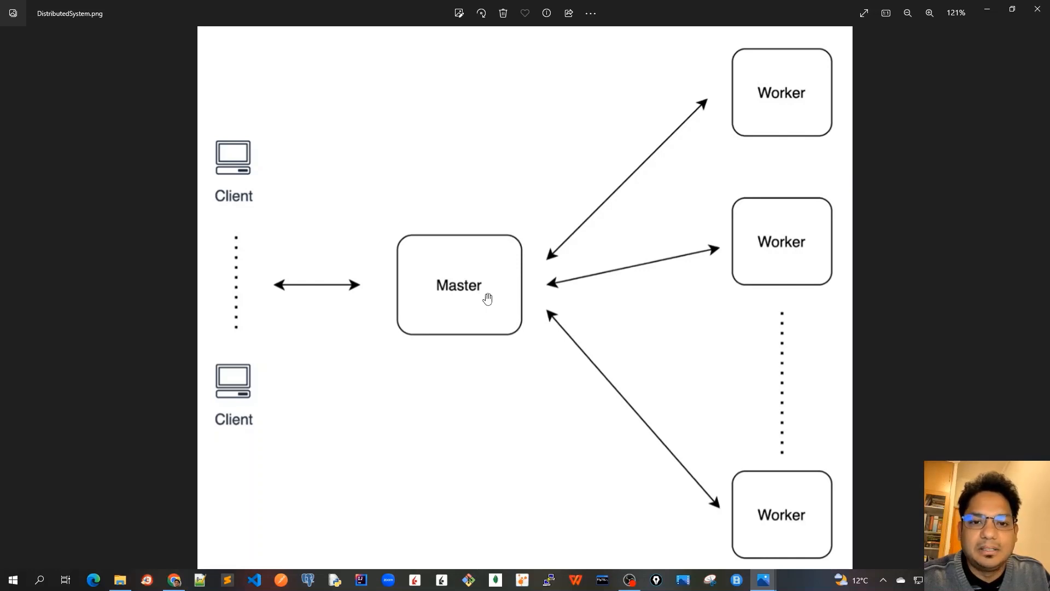
mouse_move(771, 222)
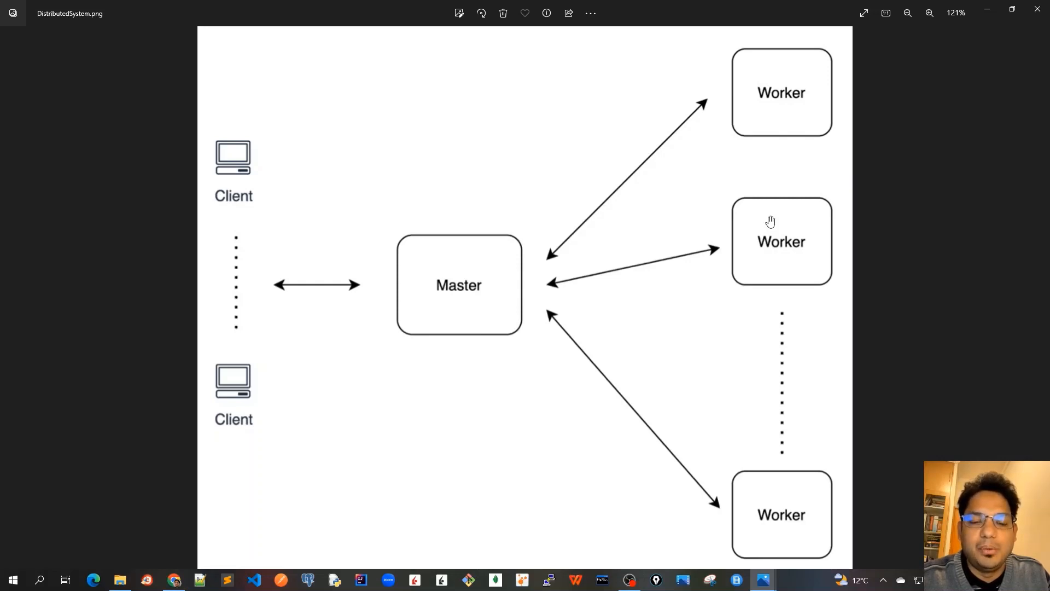
mouse_move(778, 293)
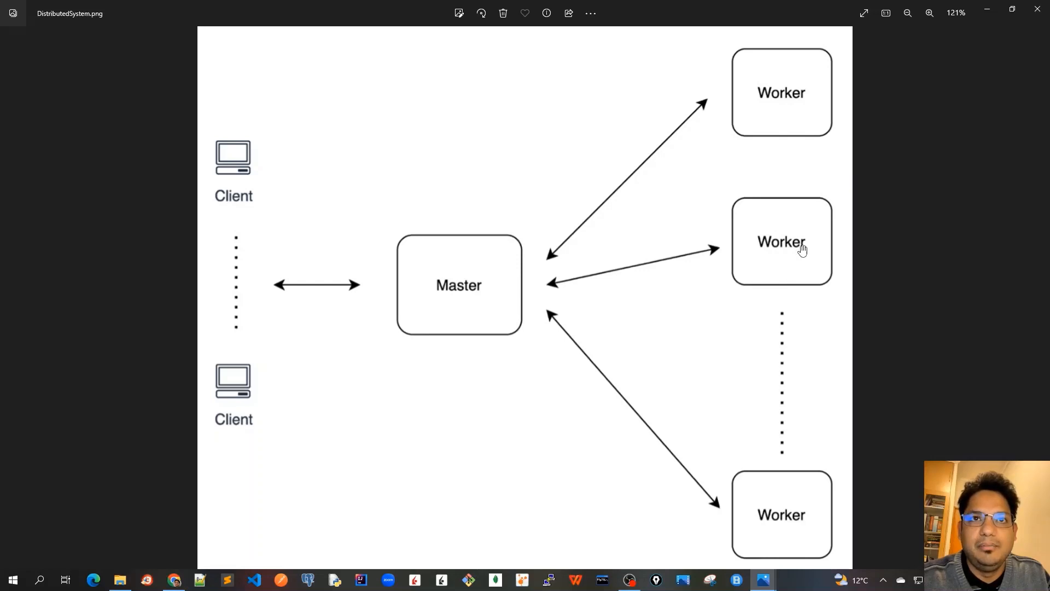
mouse_move(806, 190)
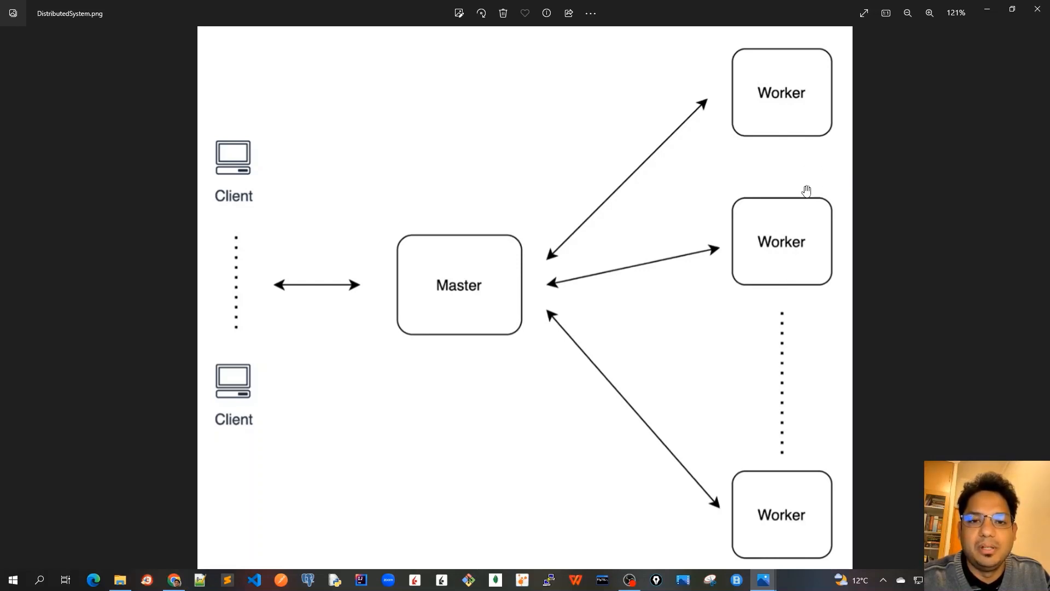
mouse_move(708, 291)
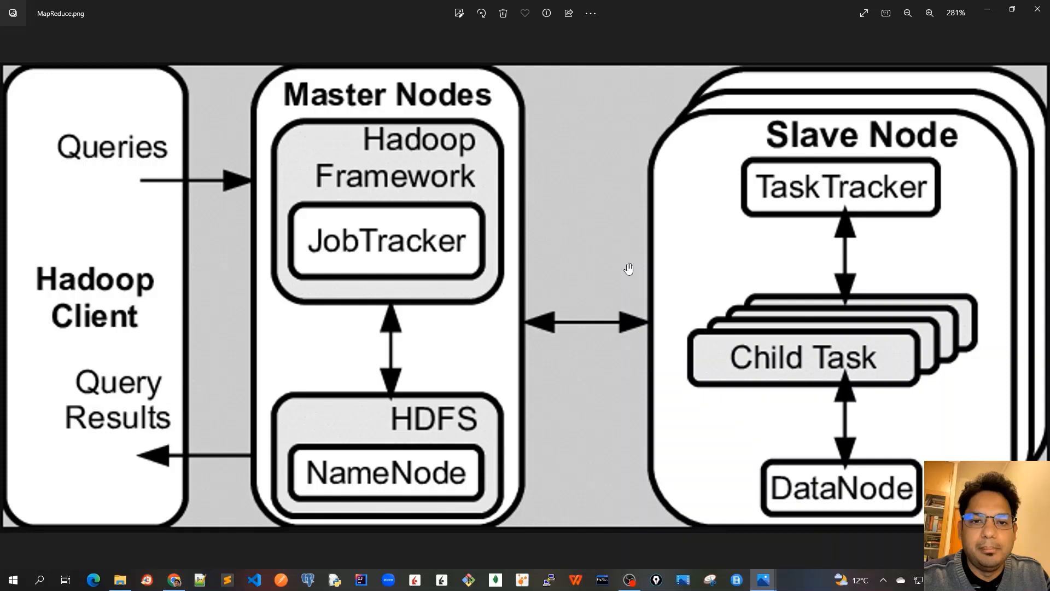
mouse_move(85, 155)
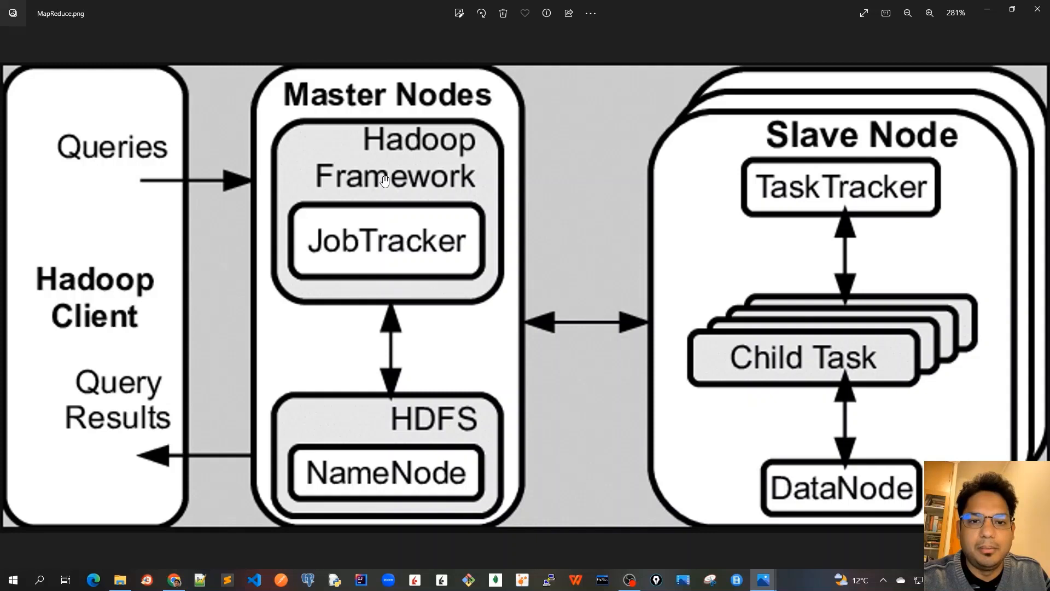
mouse_move(415, 111)
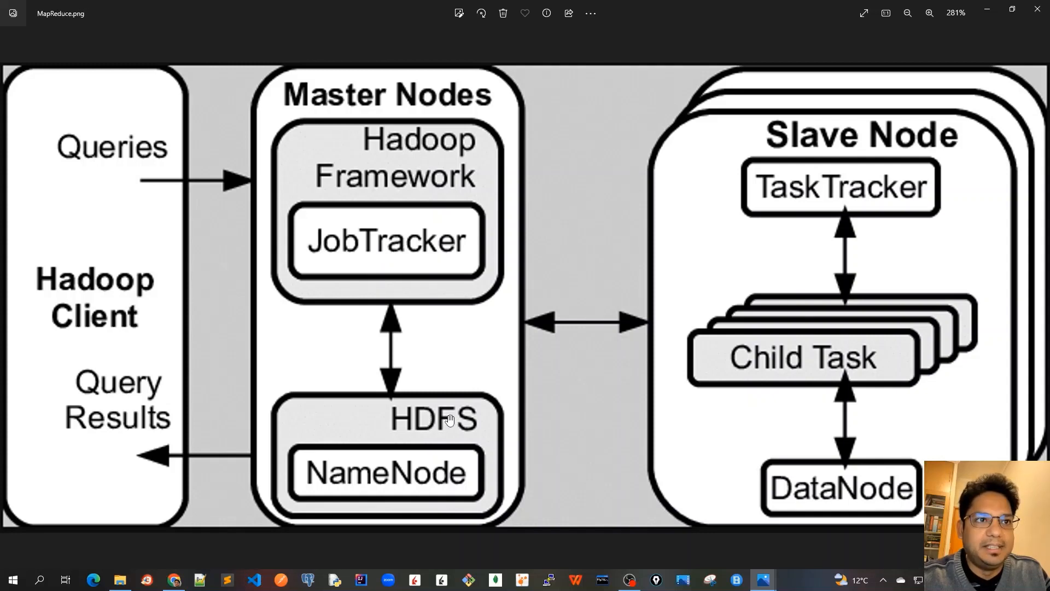
mouse_move(450, 458)
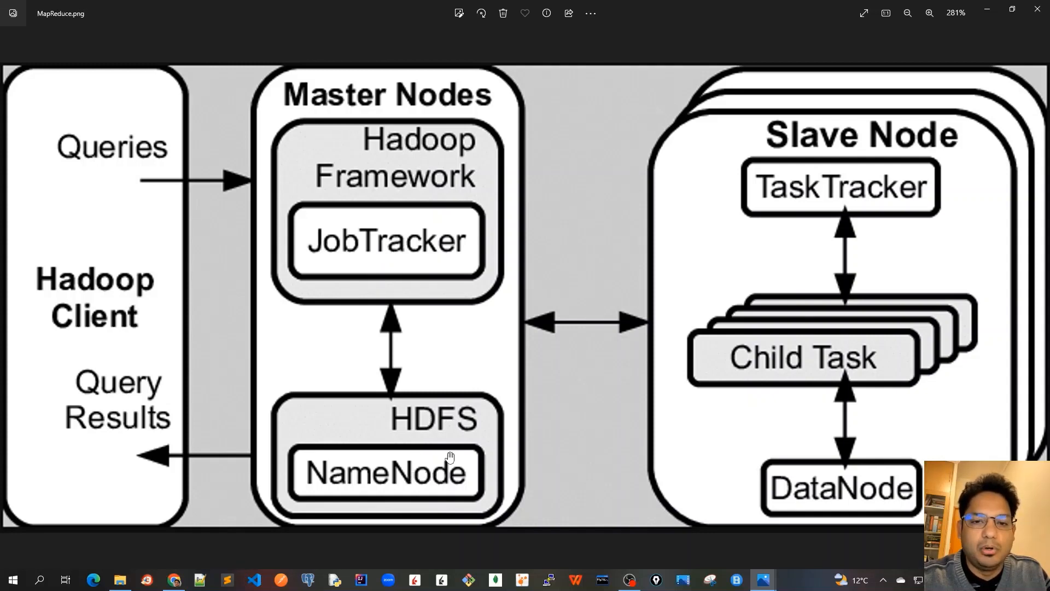
mouse_move(459, 433)
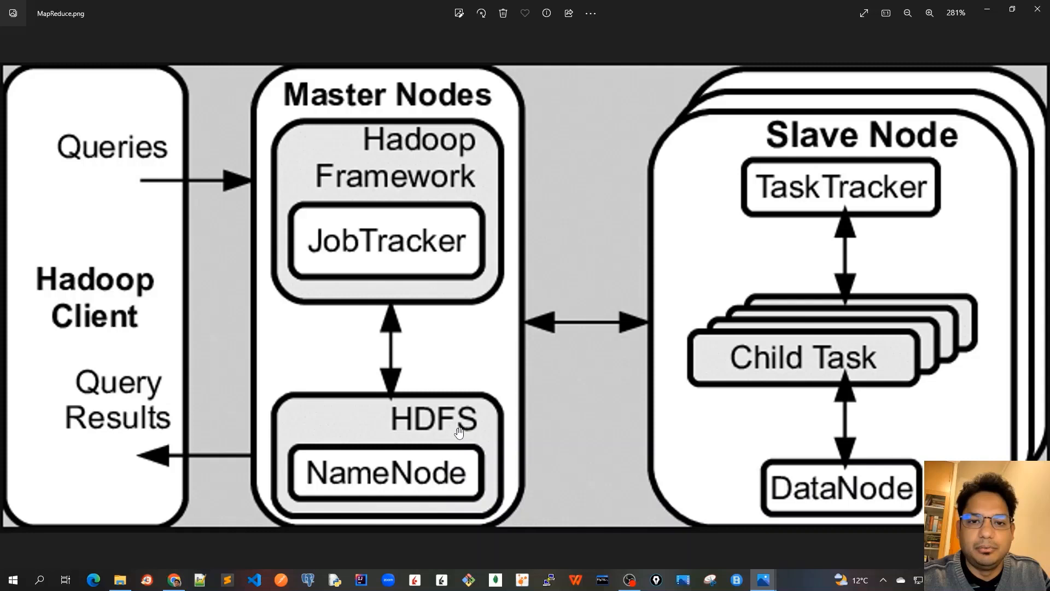
mouse_move(132, 293)
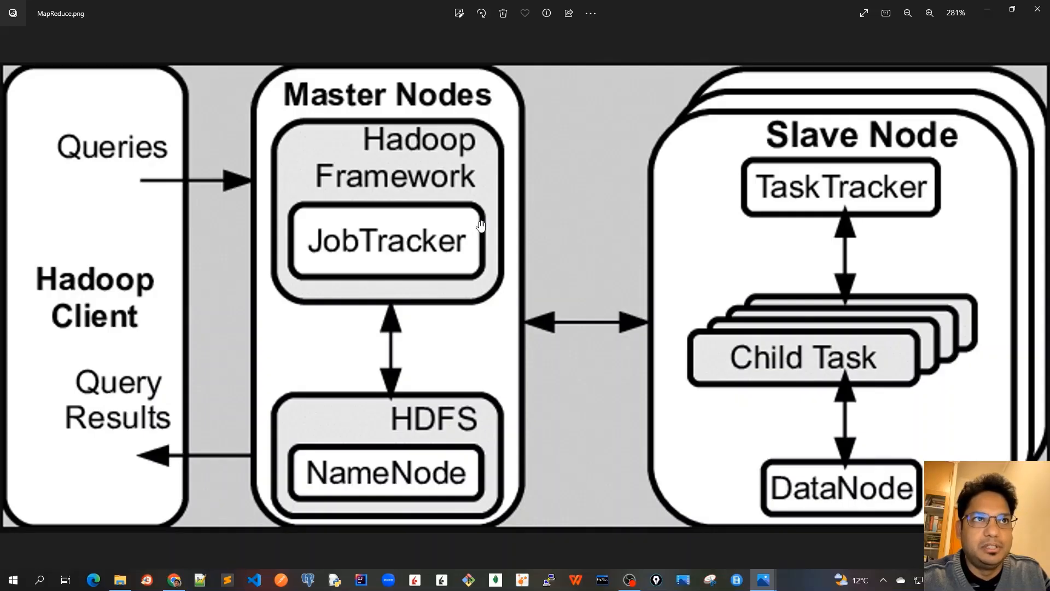
mouse_move(610, 346)
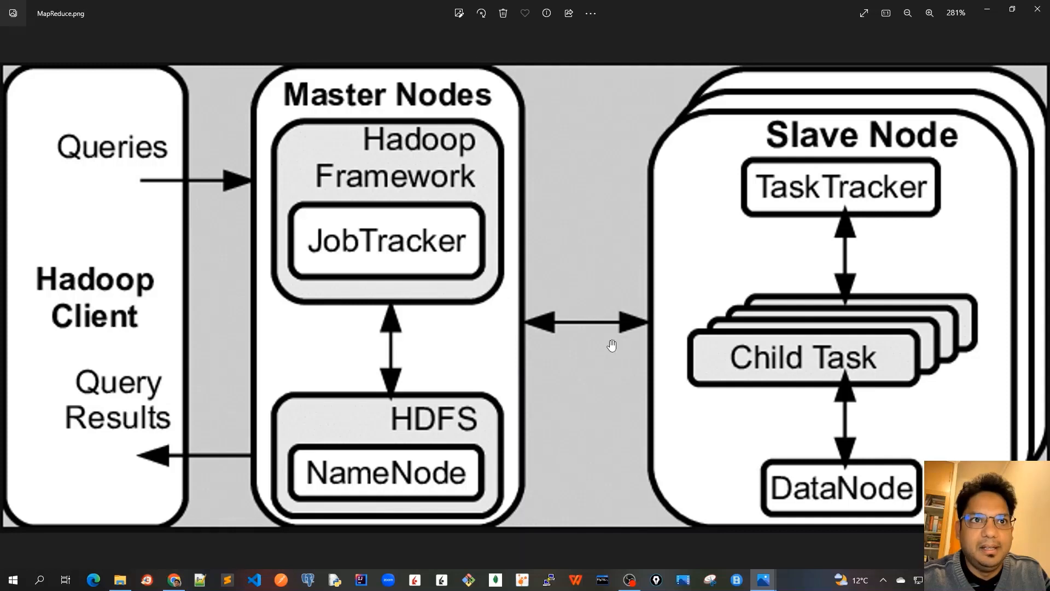
mouse_move(714, 278)
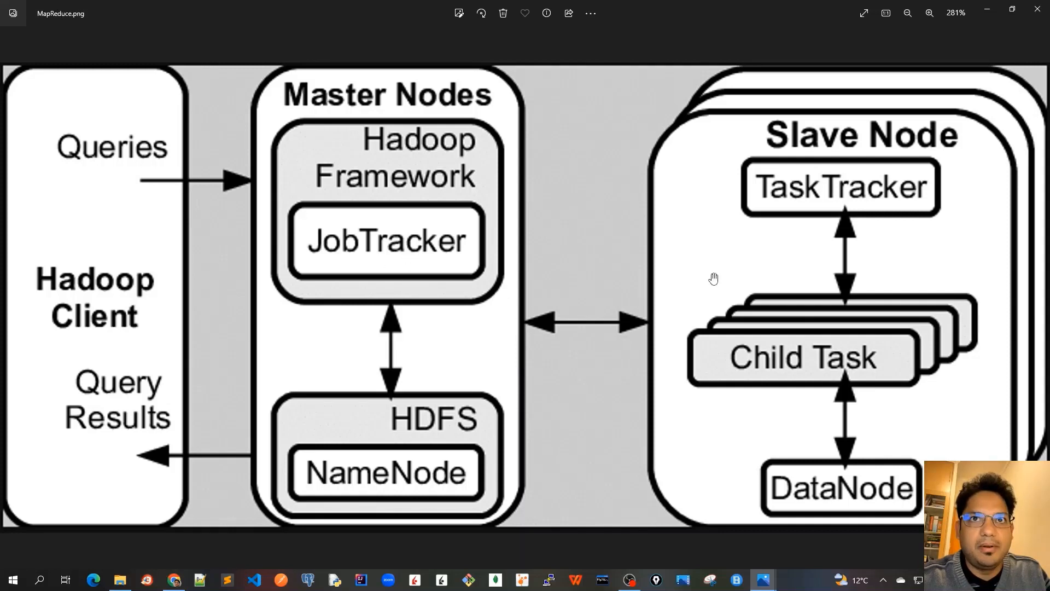
mouse_move(837, 196)
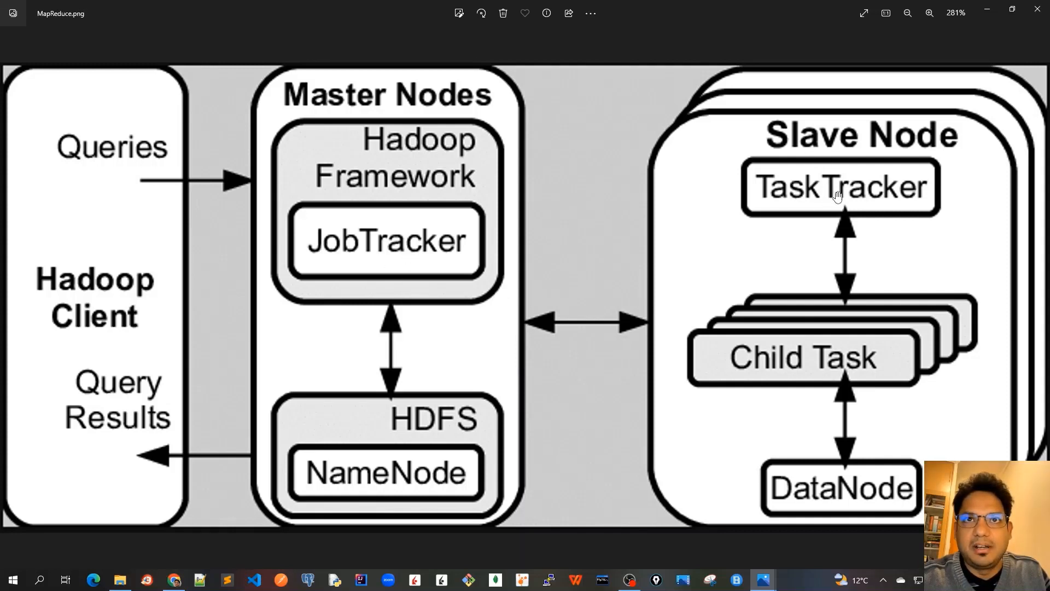
mouse_move(840, 363)
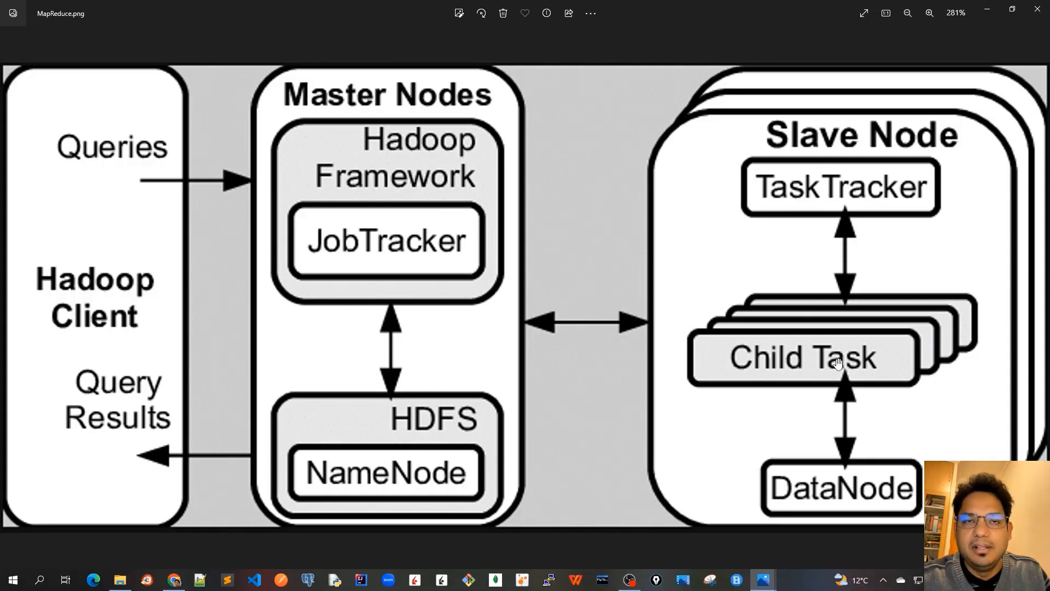
mouse_move(835, 438)
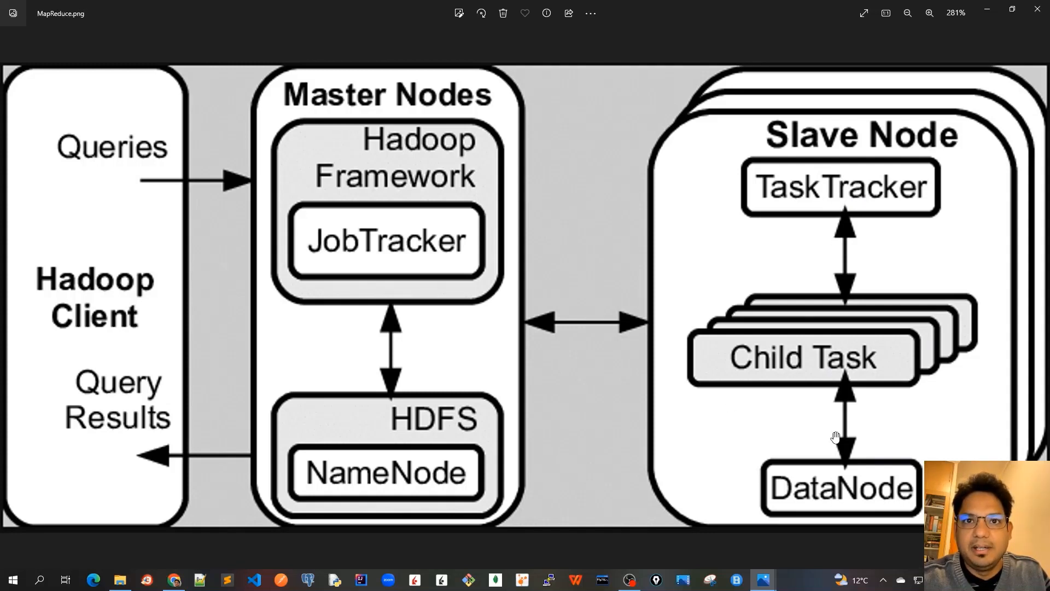
mouse_move(445, 339)
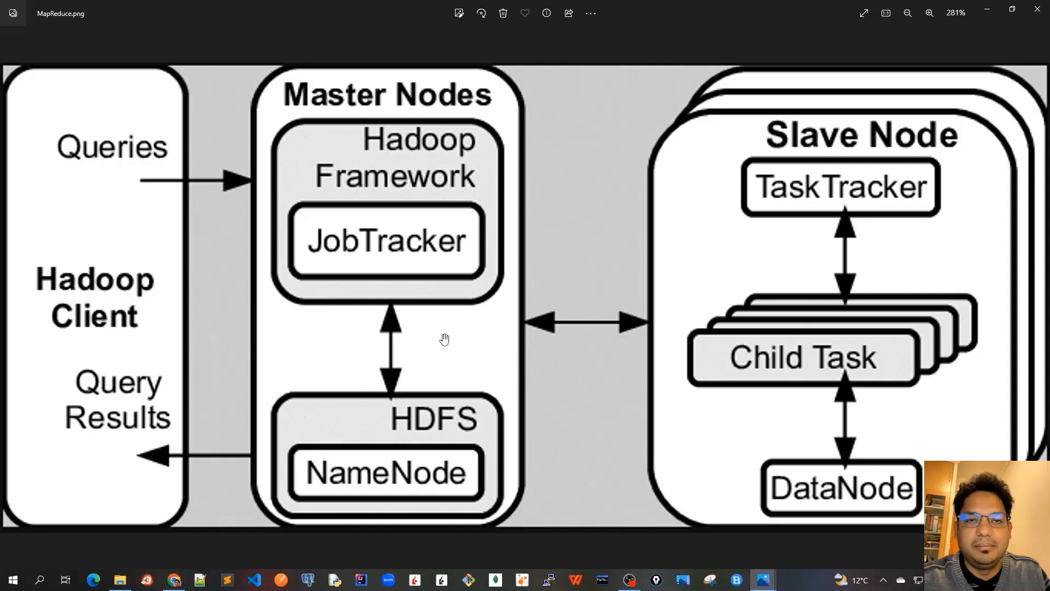
mouse_move(528, 330)
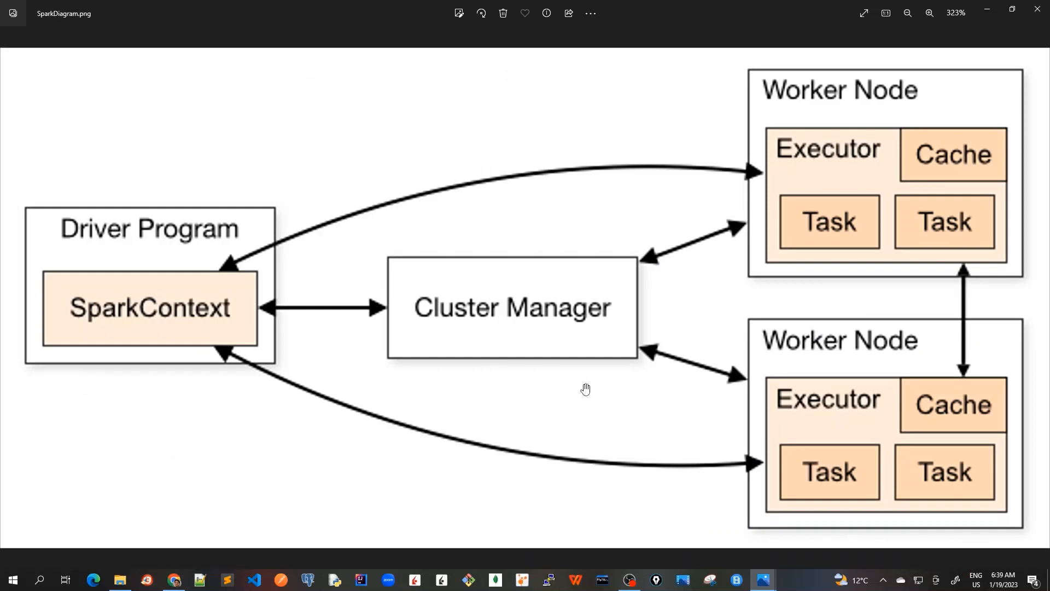
mouse_move(609, 373)
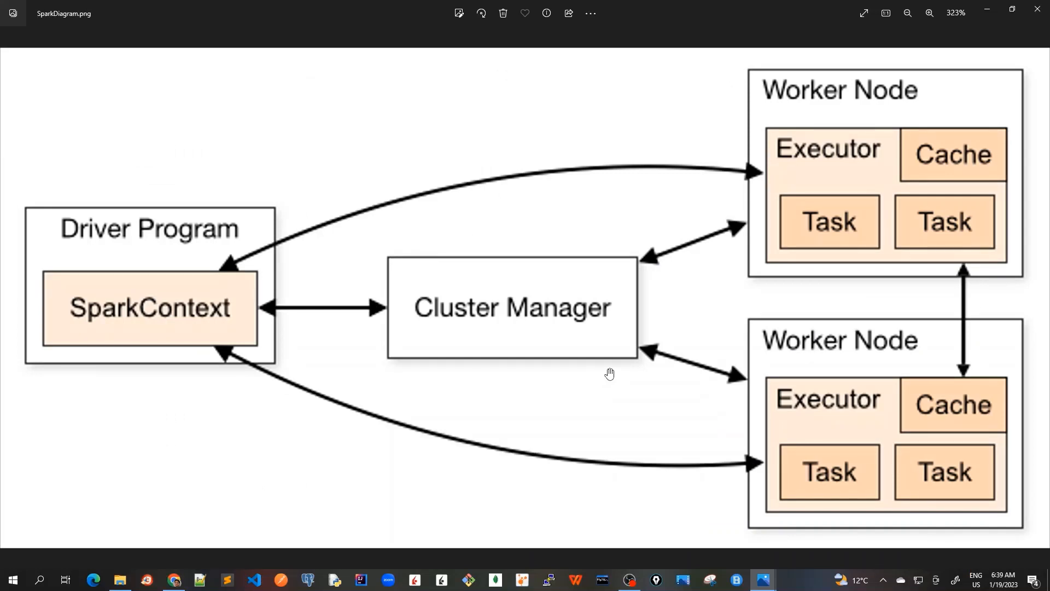
mouse_move(521, 318)
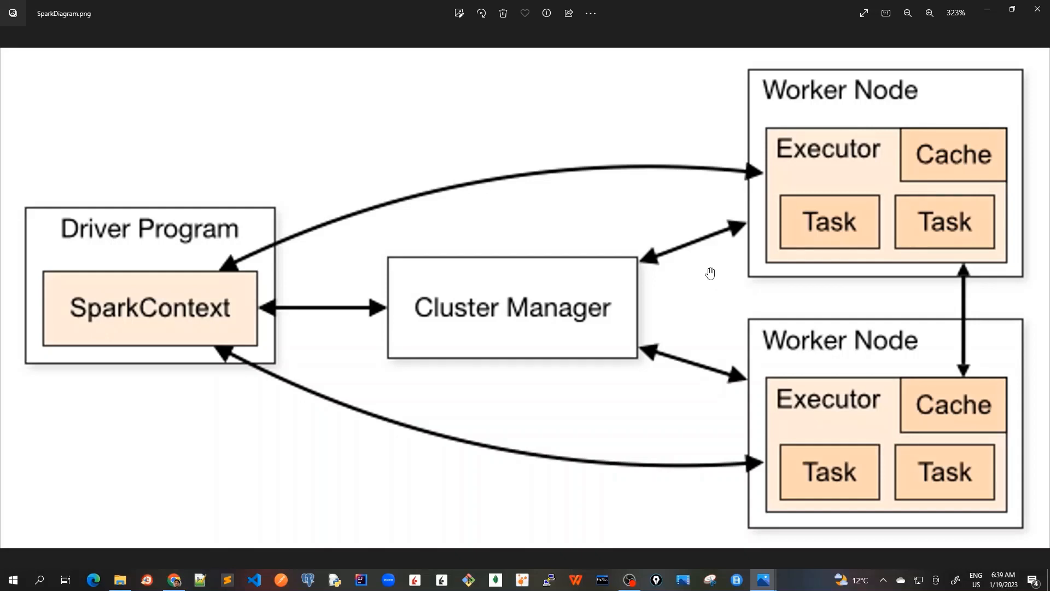
mouse_move(738, 272)
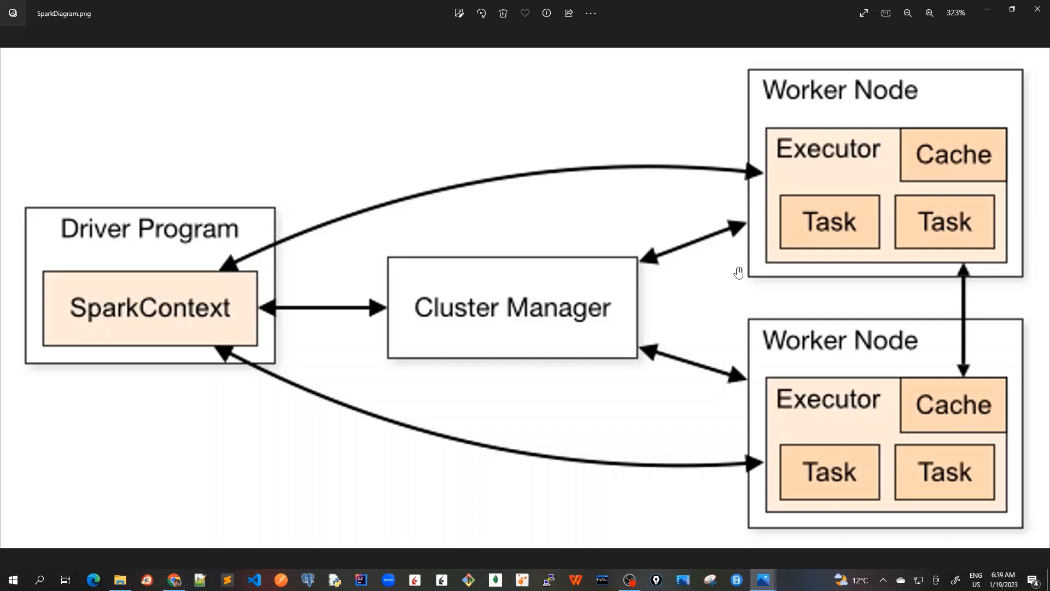
mouse_move(710, 515)
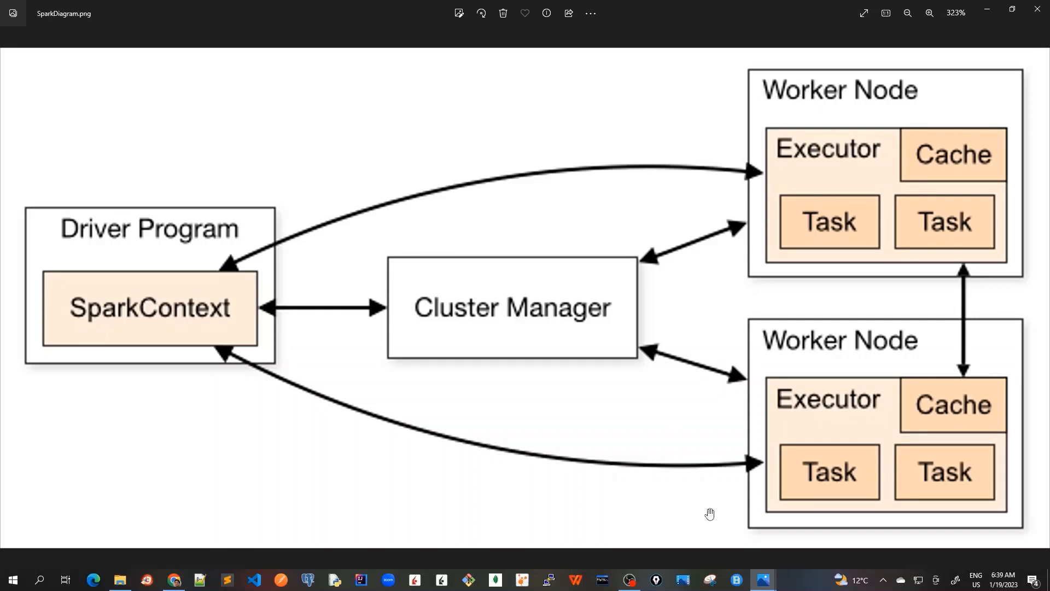
mouse_move(848, 118)
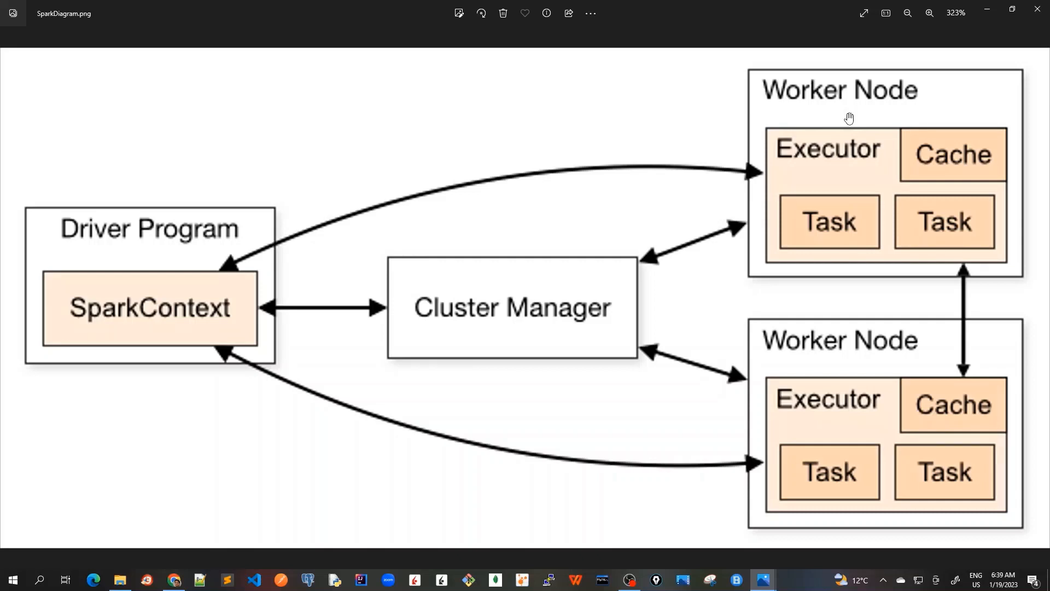
mouse_move(853, 144)
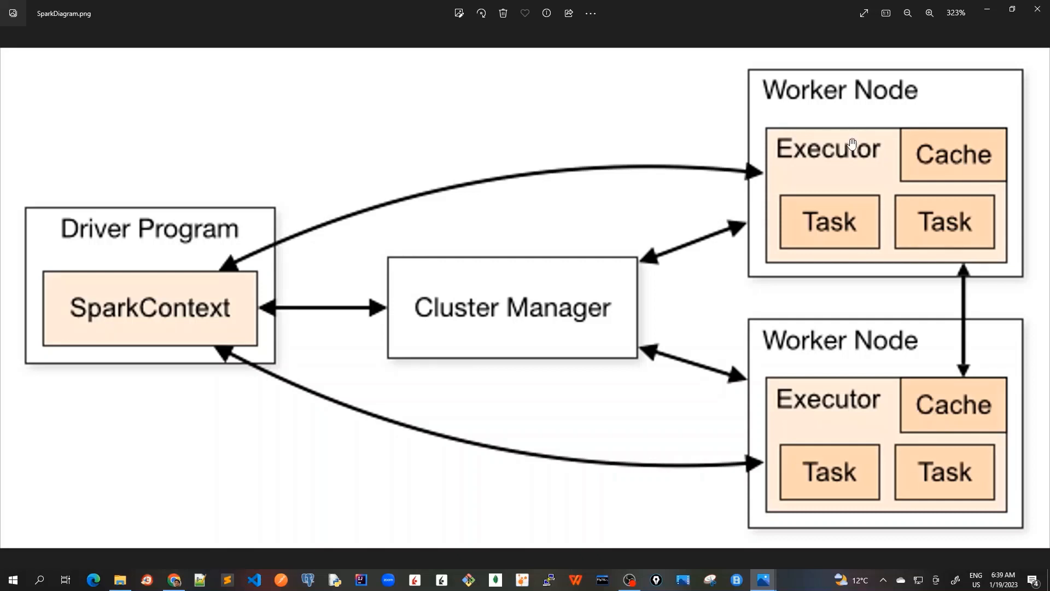
mouse_move(246, 269)
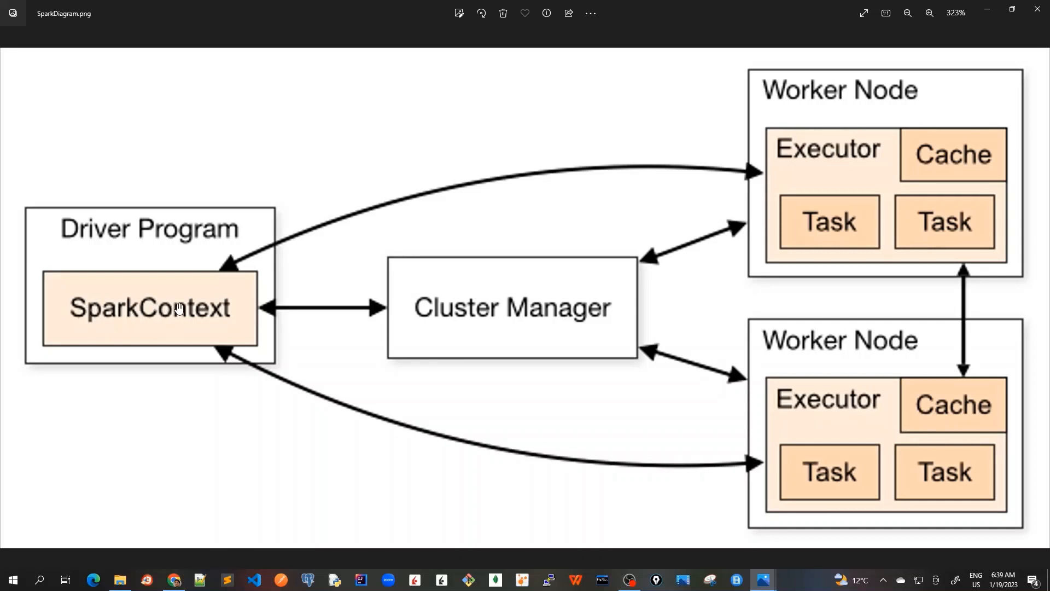
mouse_move(213, 248)
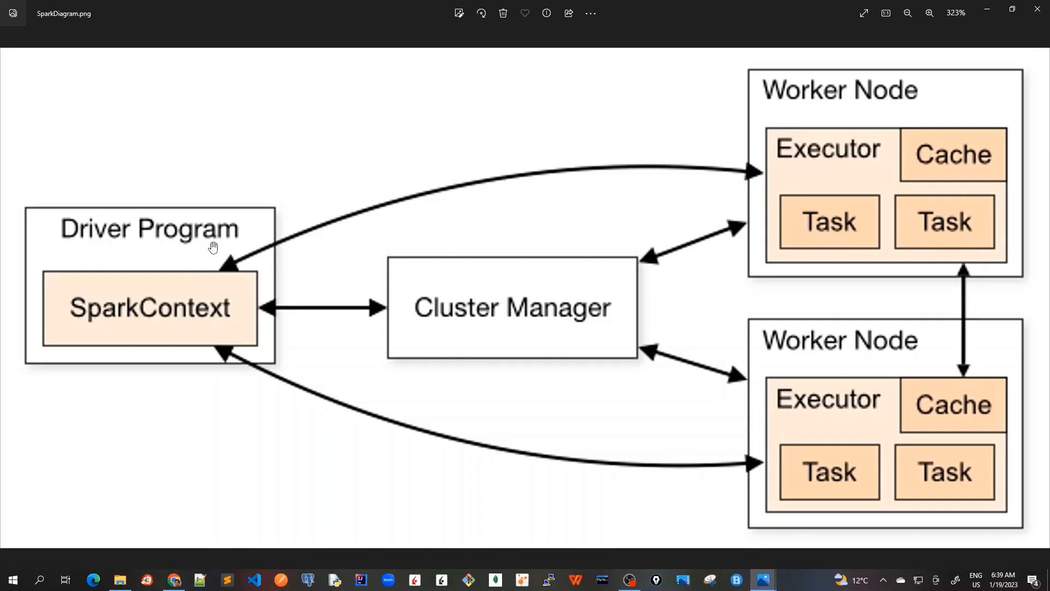
mouse_move(183, 321)
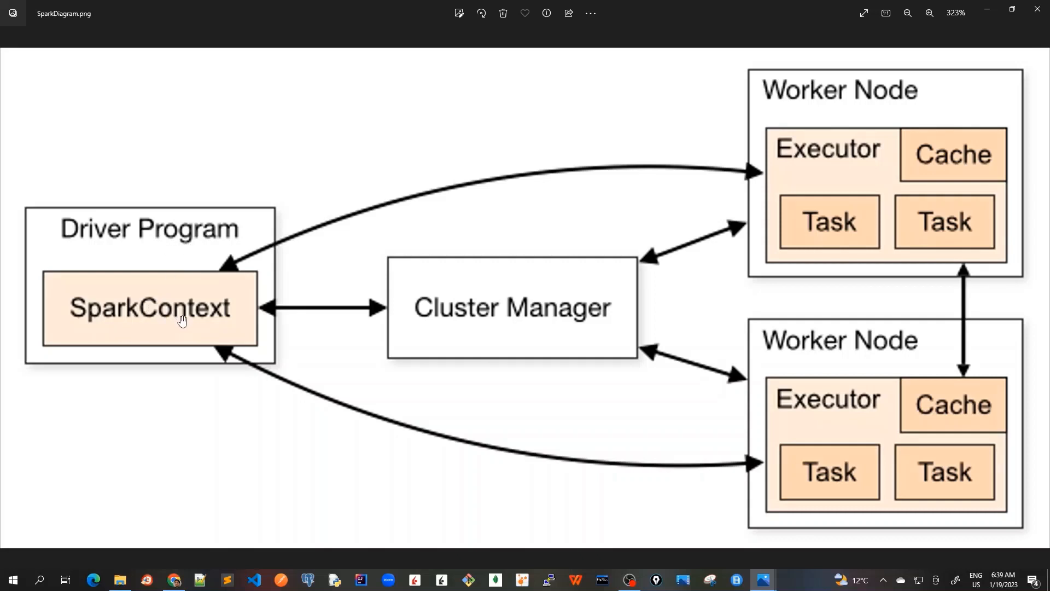
mouse_move(602, 185)
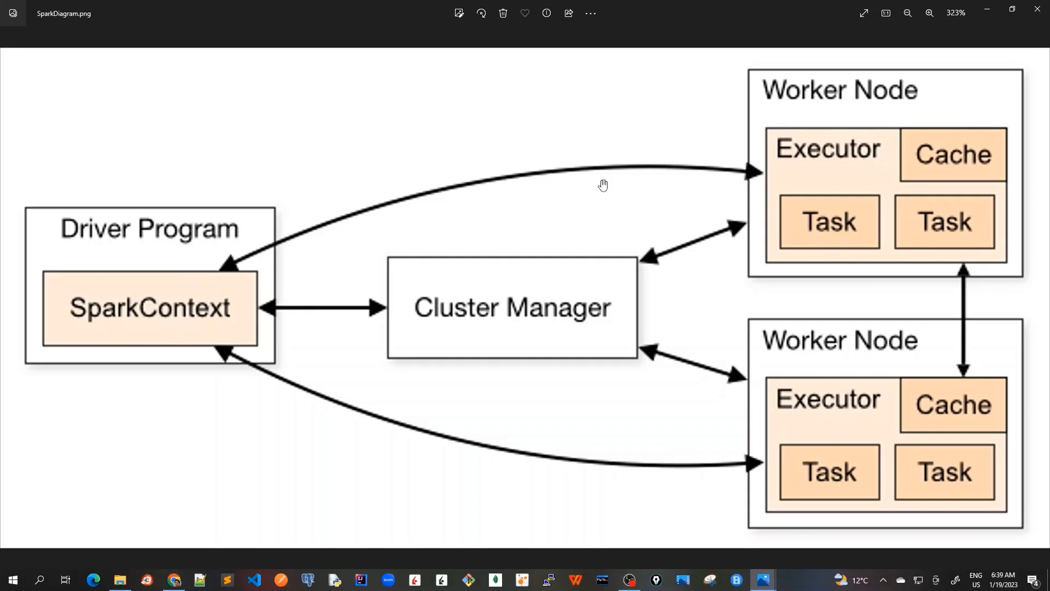
mouse_move(817, 120)
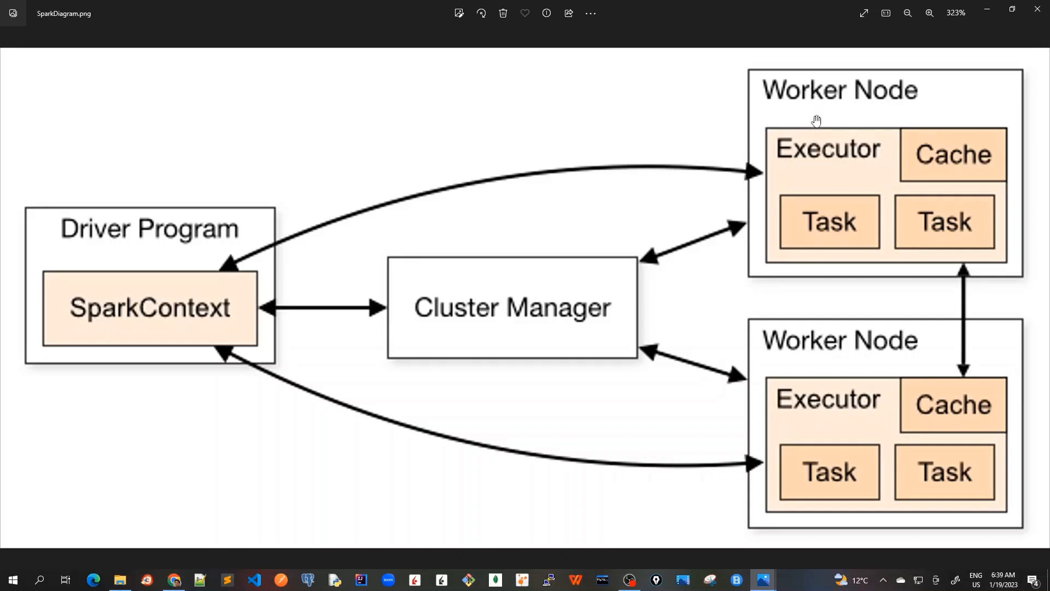
mouse_move(816, 327)
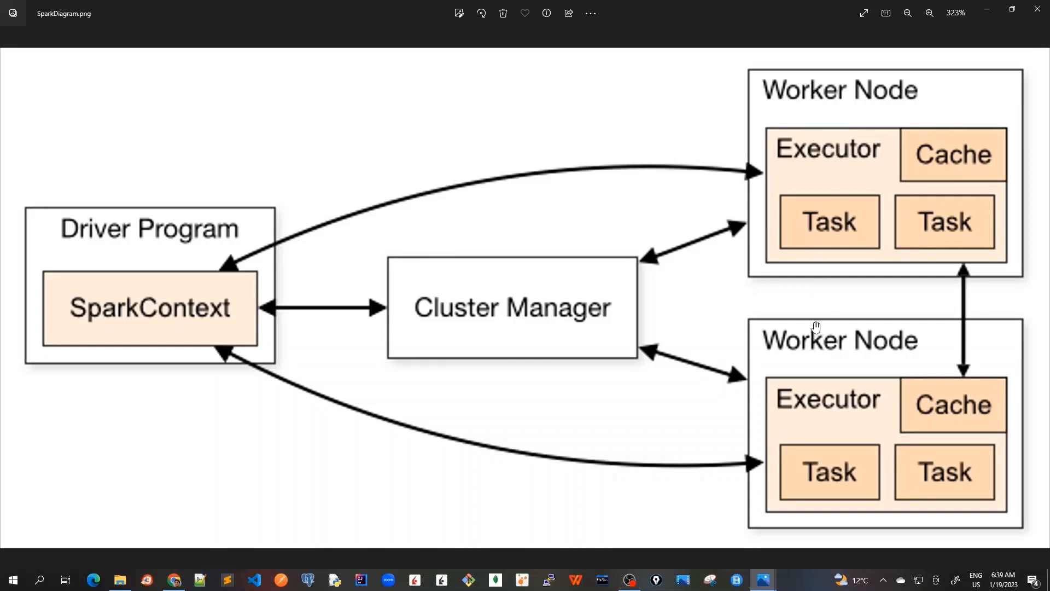
mouse_move(556, 339)
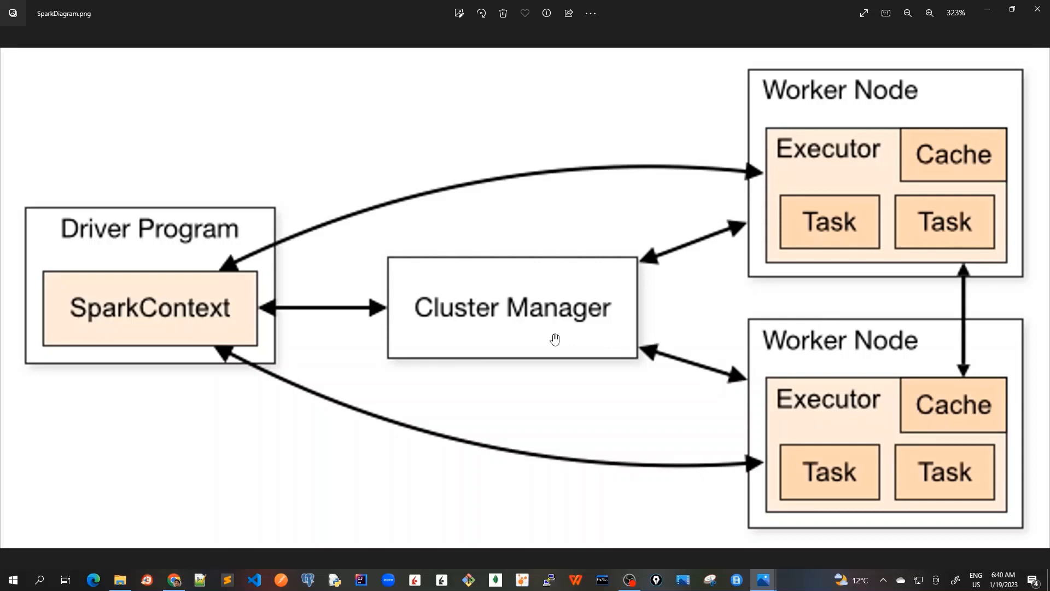
mouse_move(439, 315)
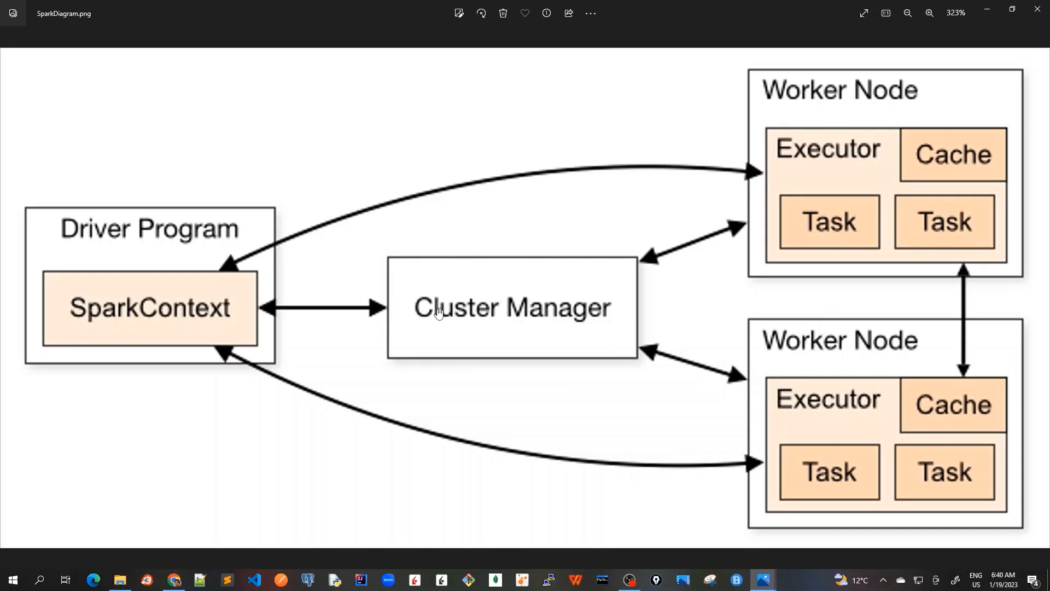
mouse_move(539, 316)
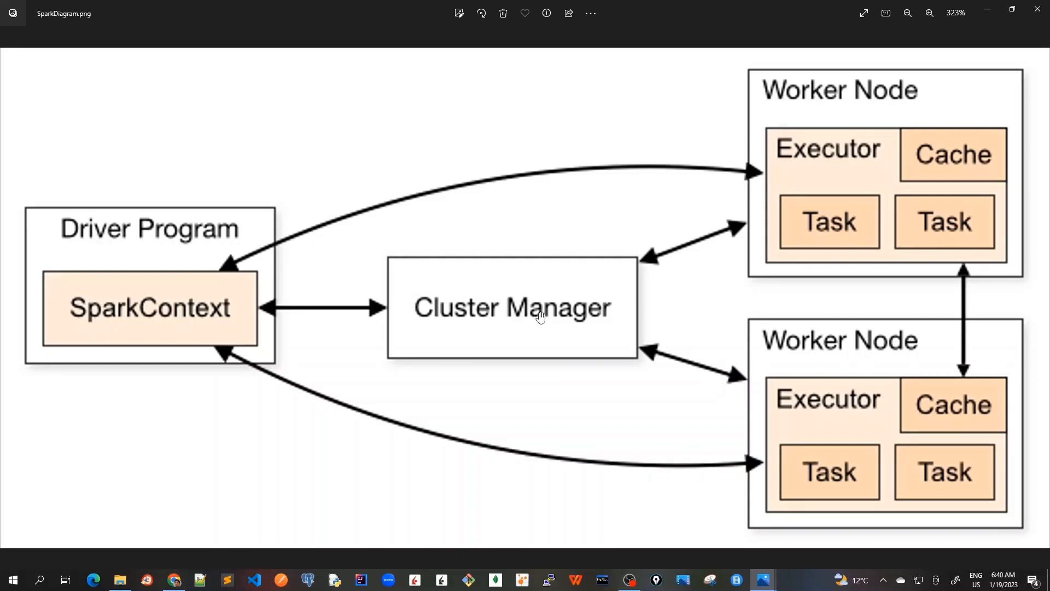
mouse_move(578, 321)
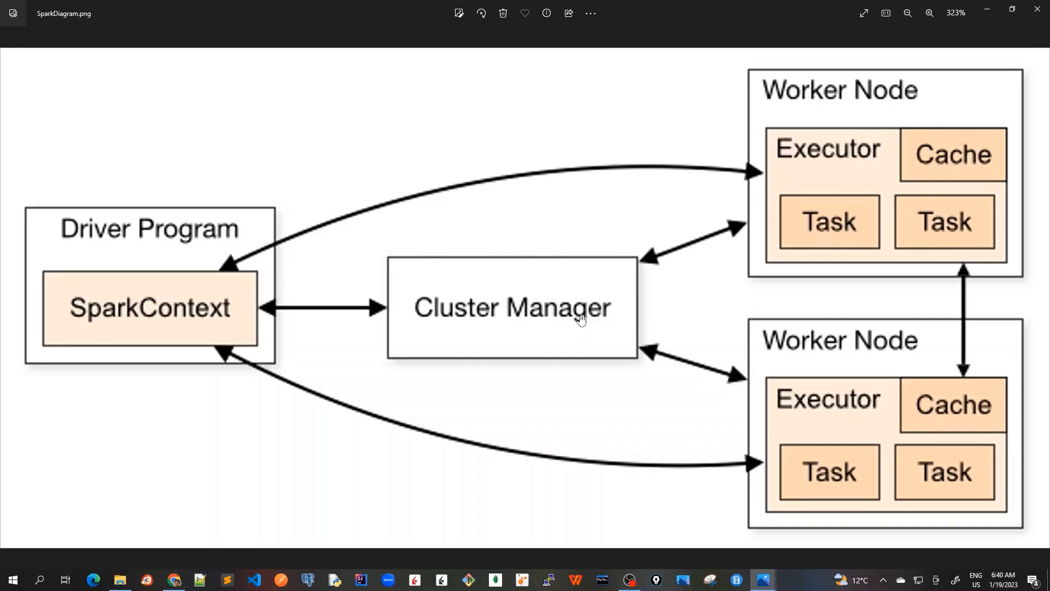
mouse_move(554, 319)
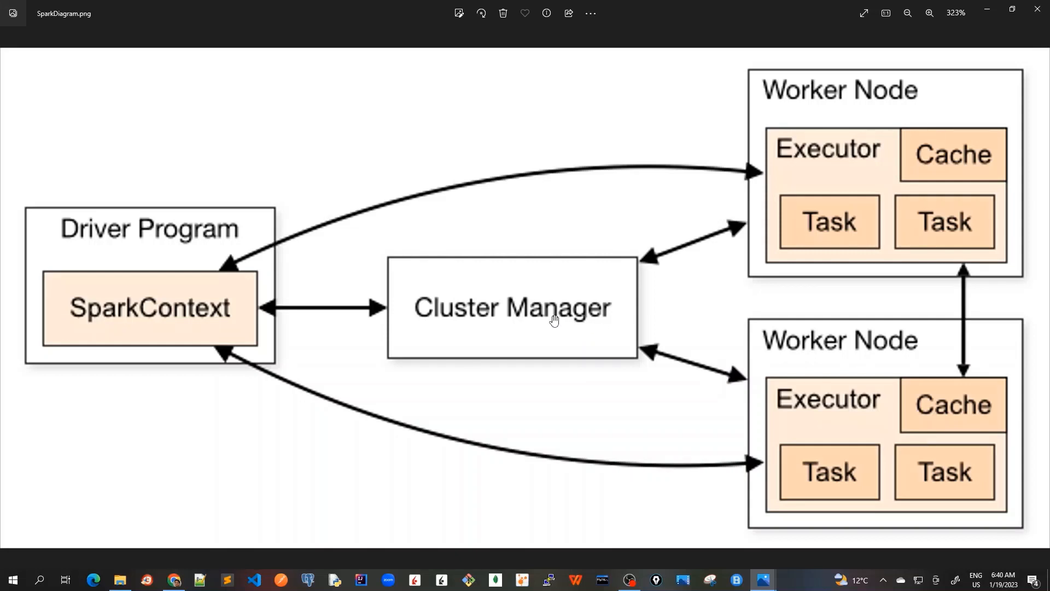
mouse_move(565, 319)
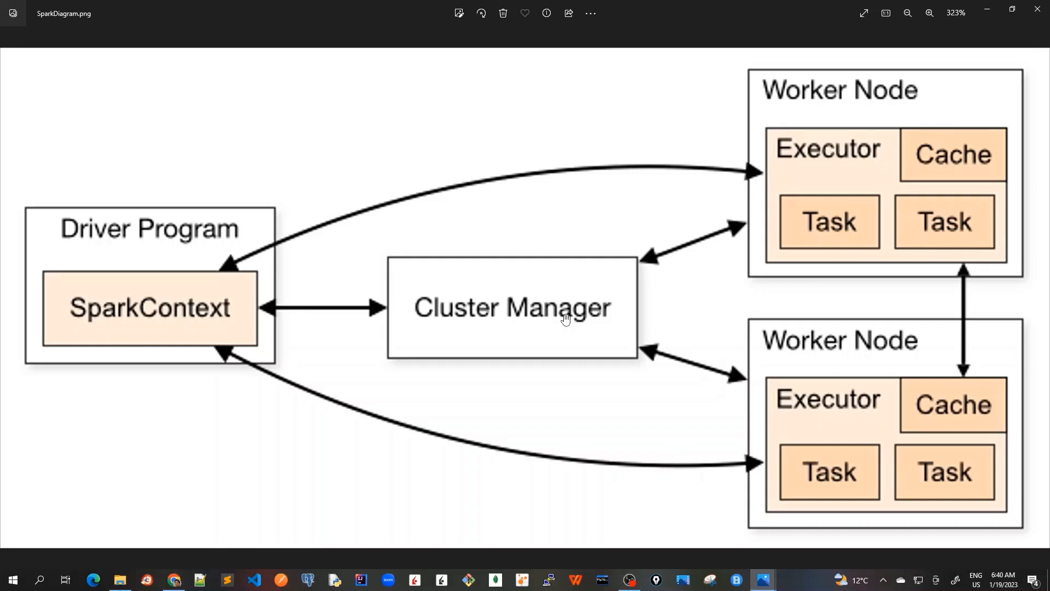
mouse_move(819, 203)
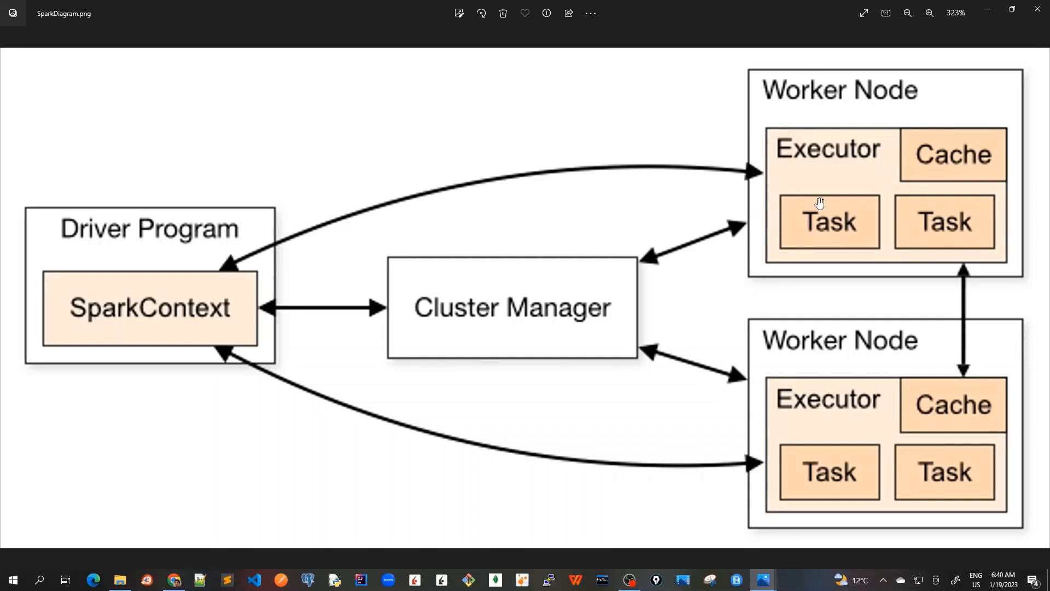
mouse_move(605, 302)
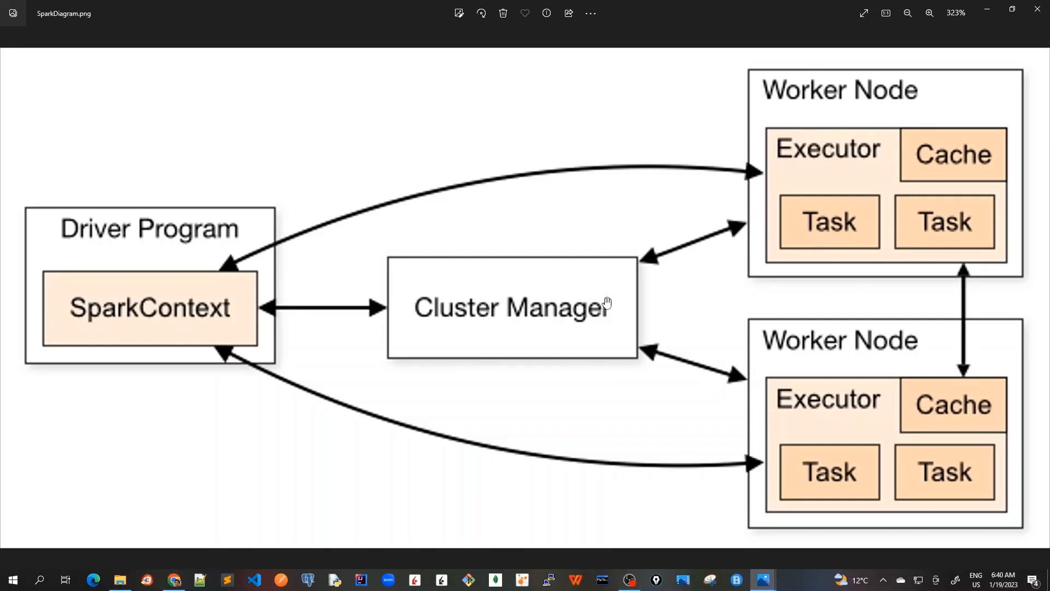
mouse_move(473, 312)
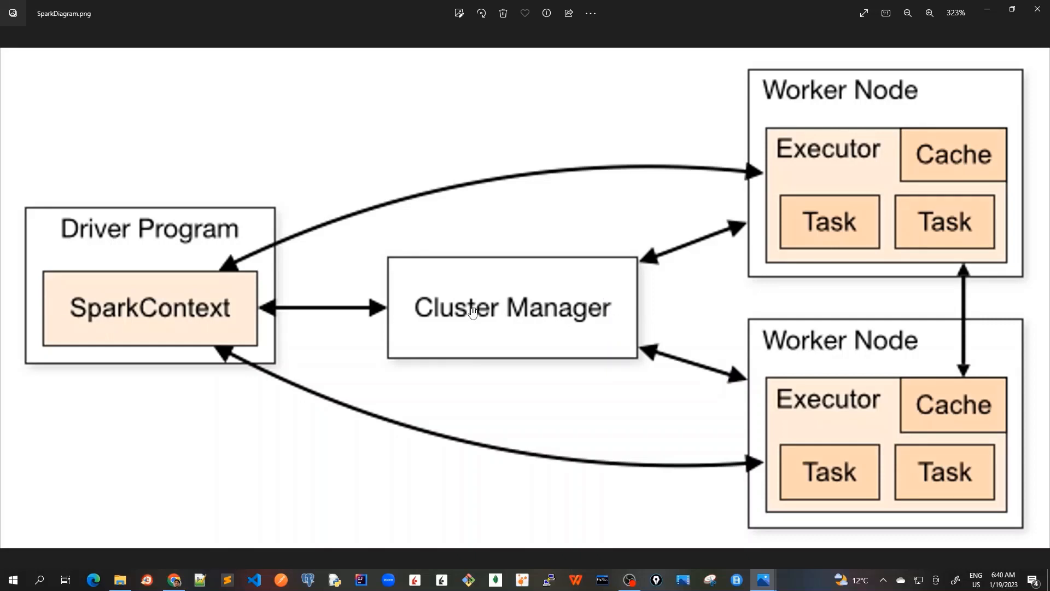
mouse_move(163, 320)
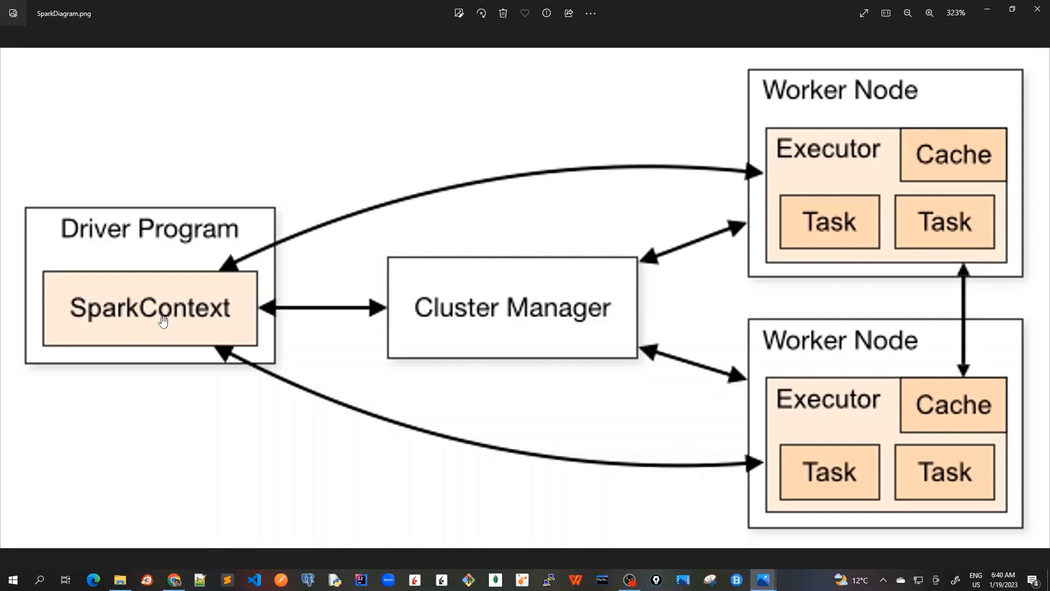
mouse_move(817, 120)
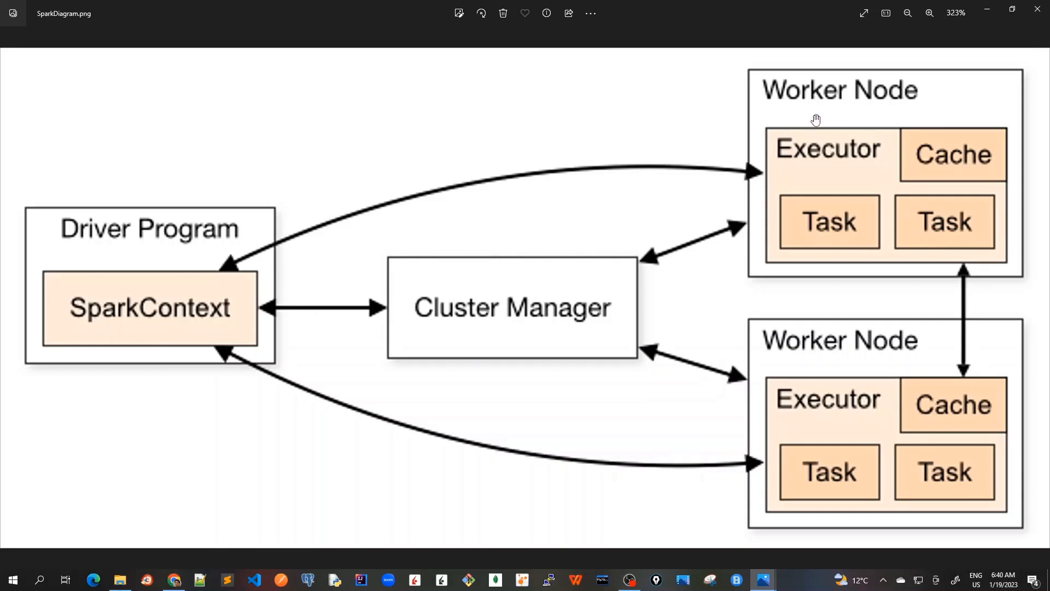
mouse_move(811, 163)
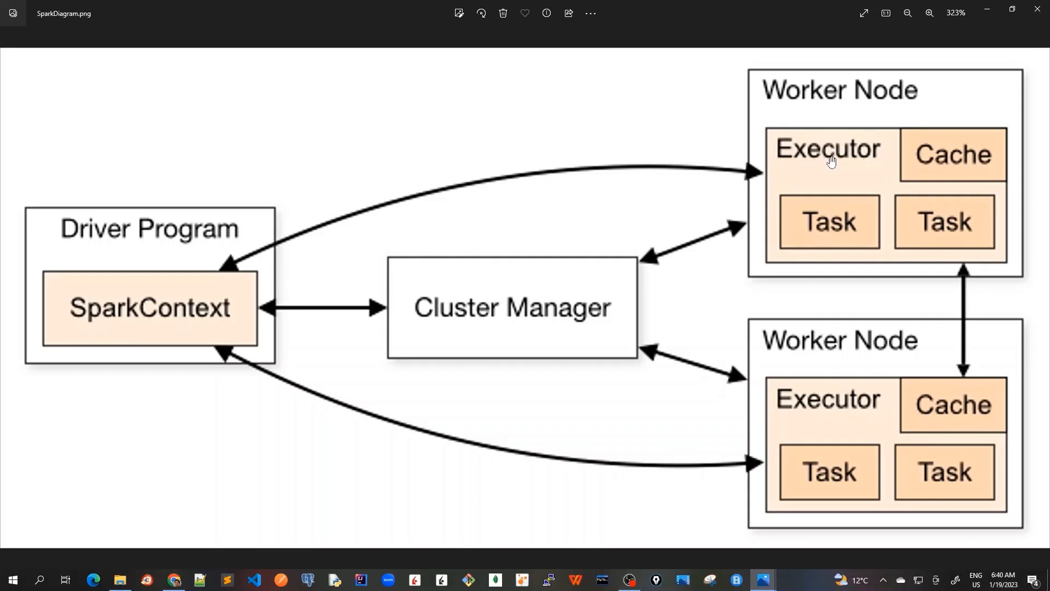
mouse_move(451, 229)
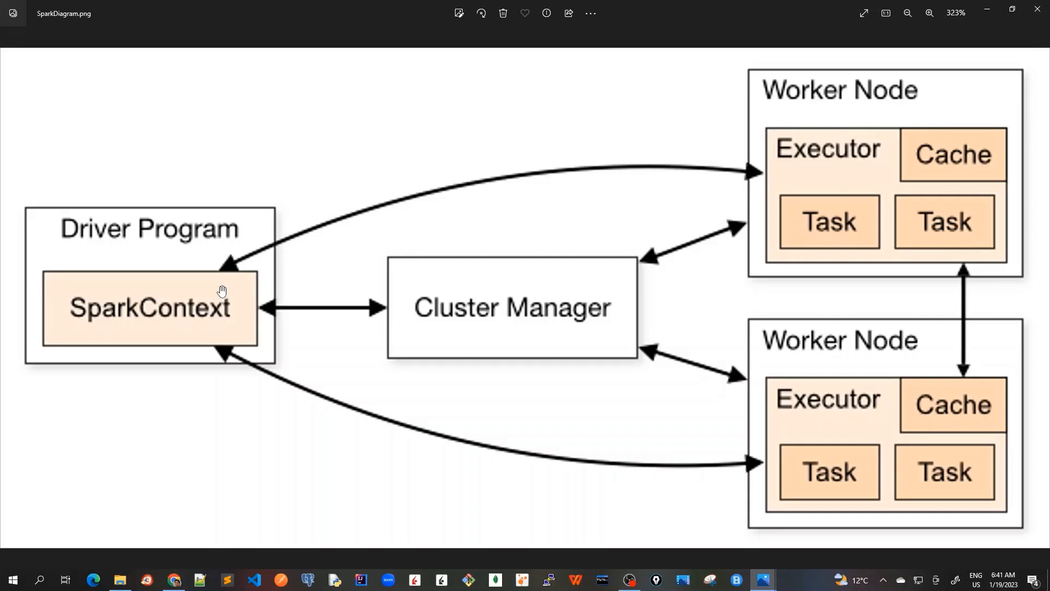
mouse_move(229, 297)
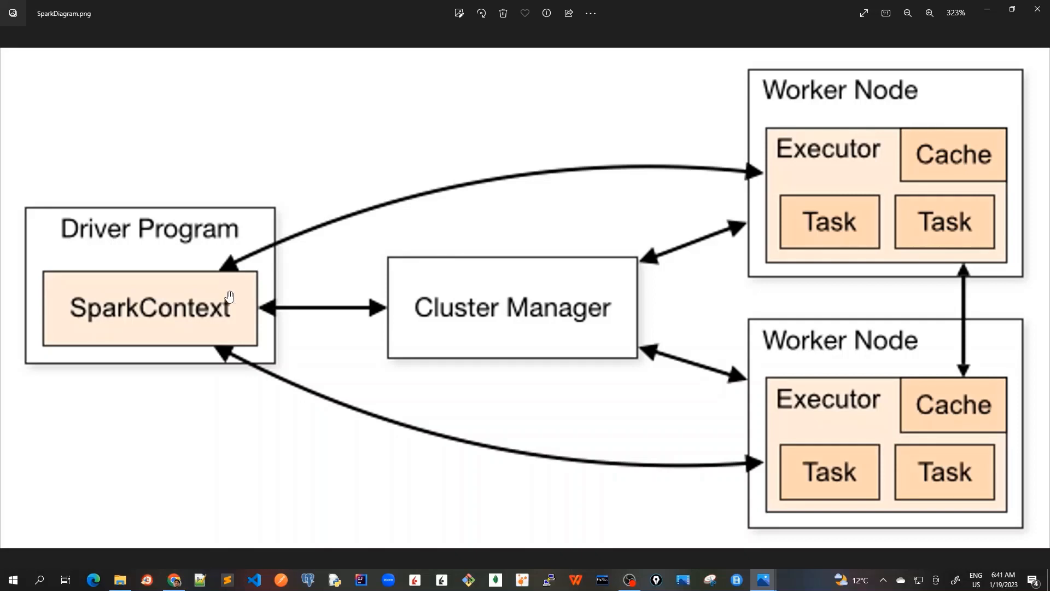
mouse_move(199, 247)
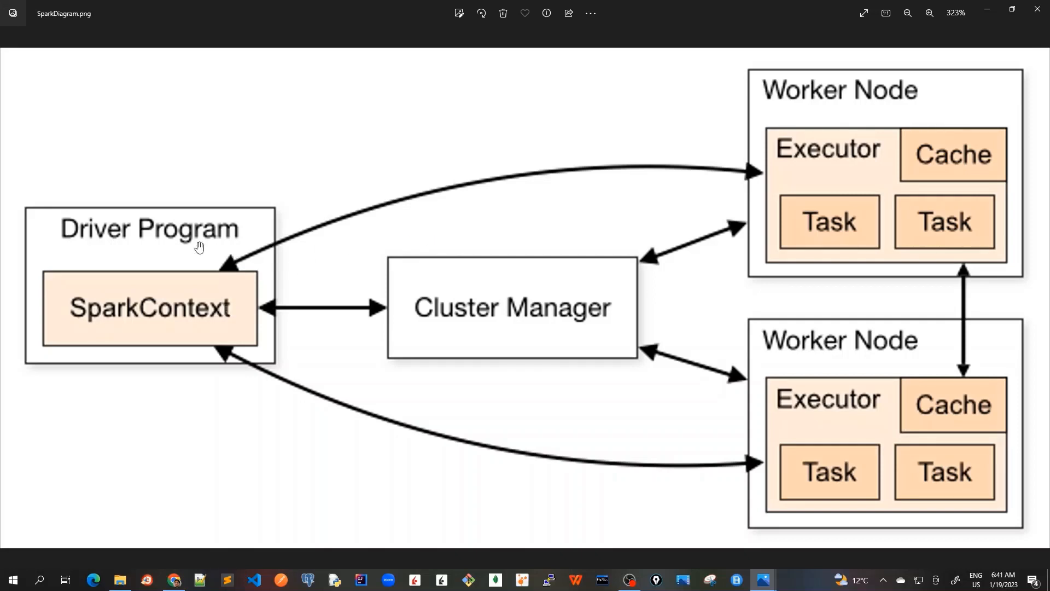
mouse_move(218, 244)
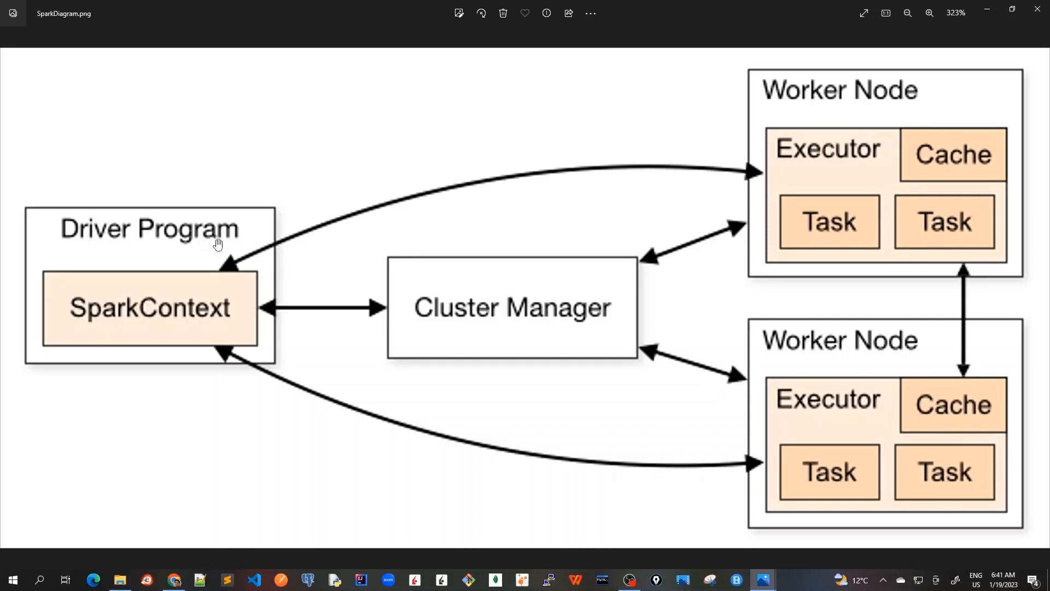
mouse_move(170, 315)
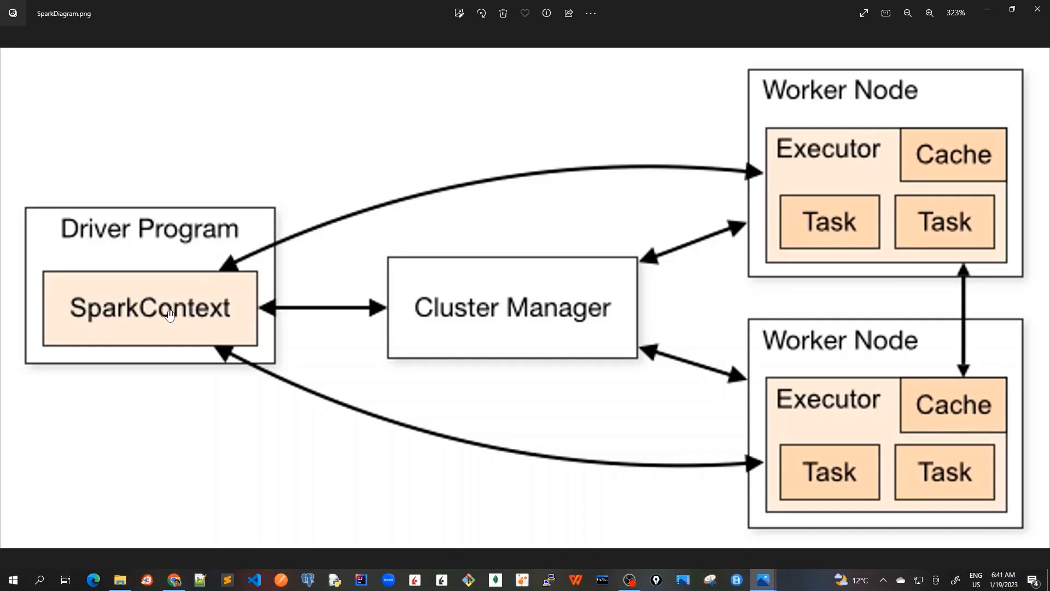